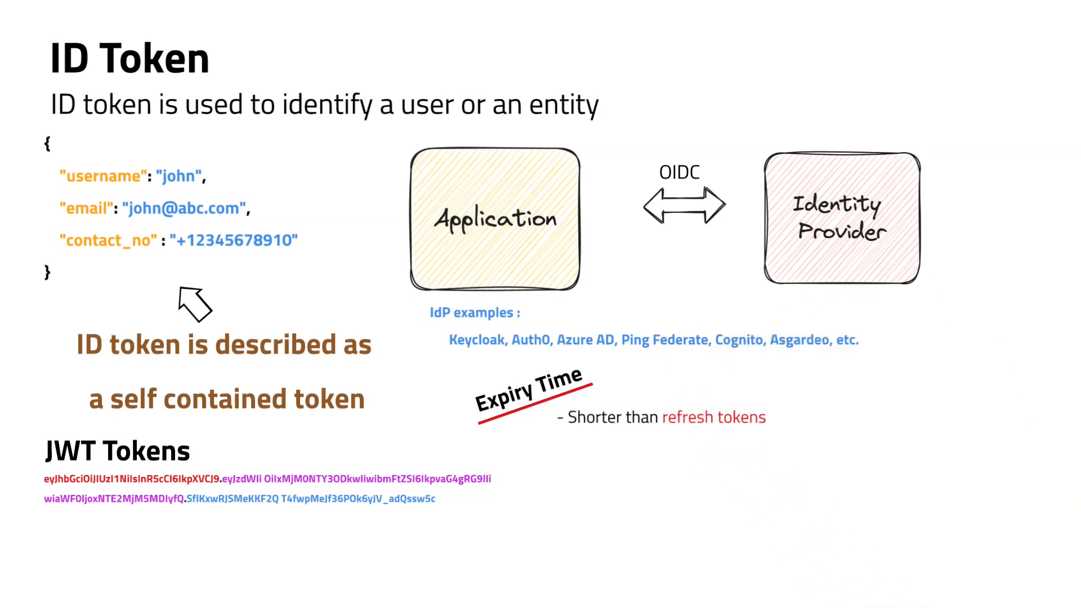
text(( Few minutes o)
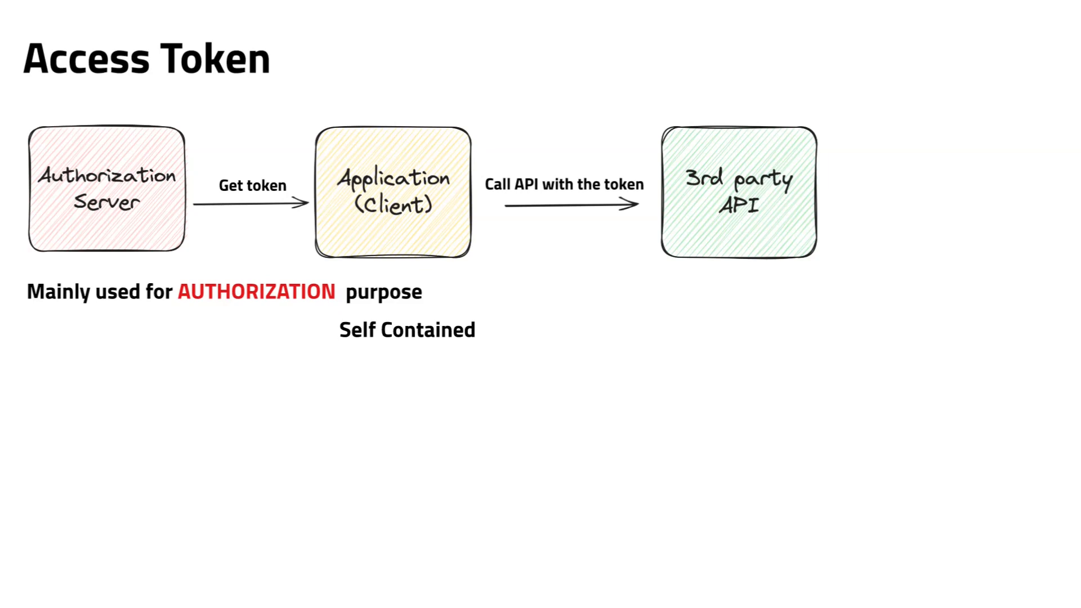
text(Opaque)
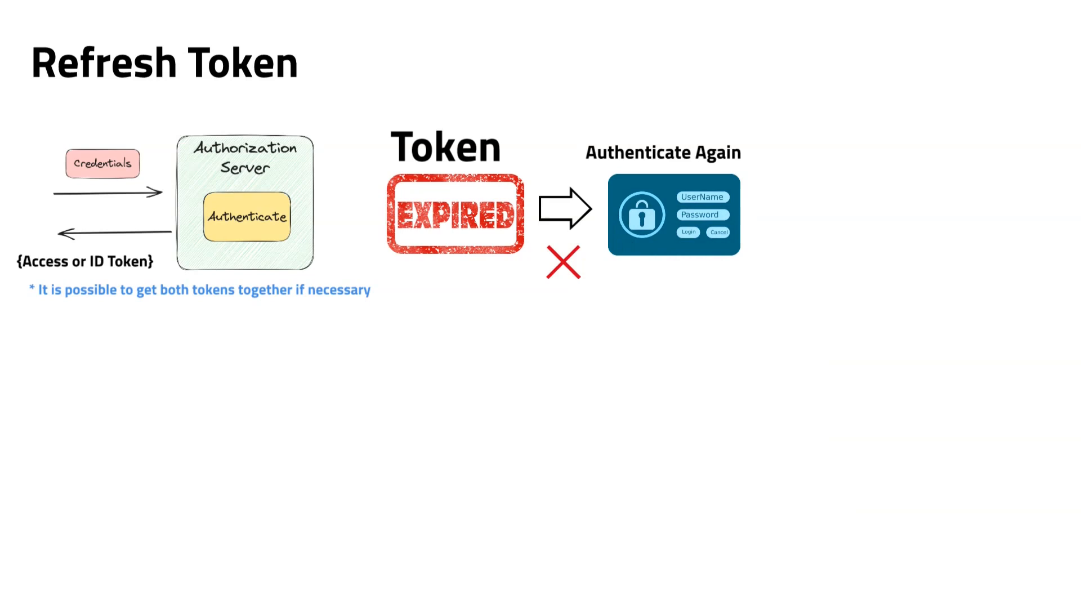
text("Refresh tokens ar")
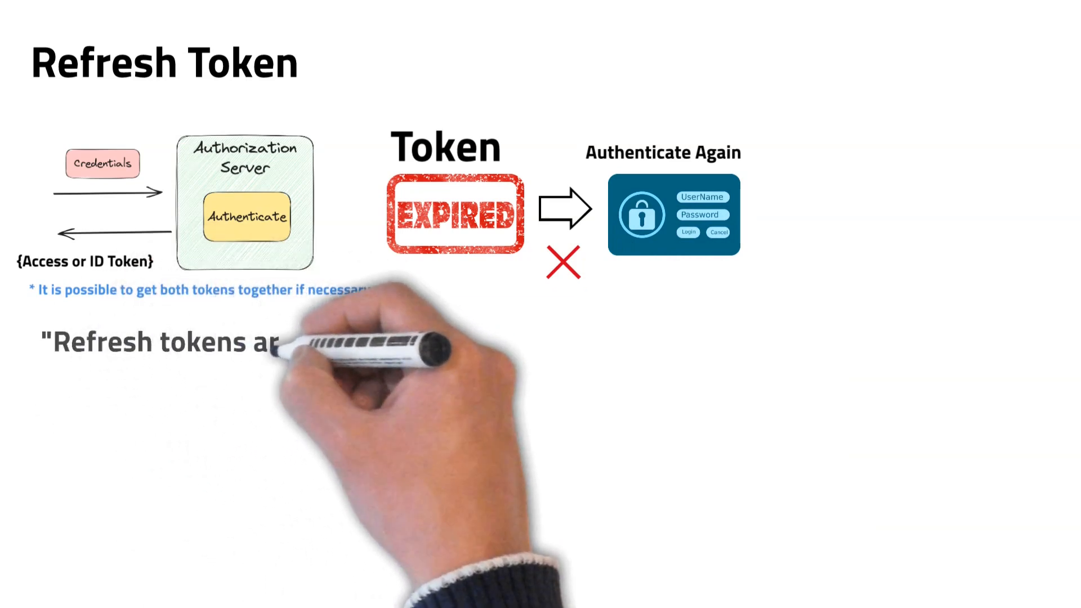